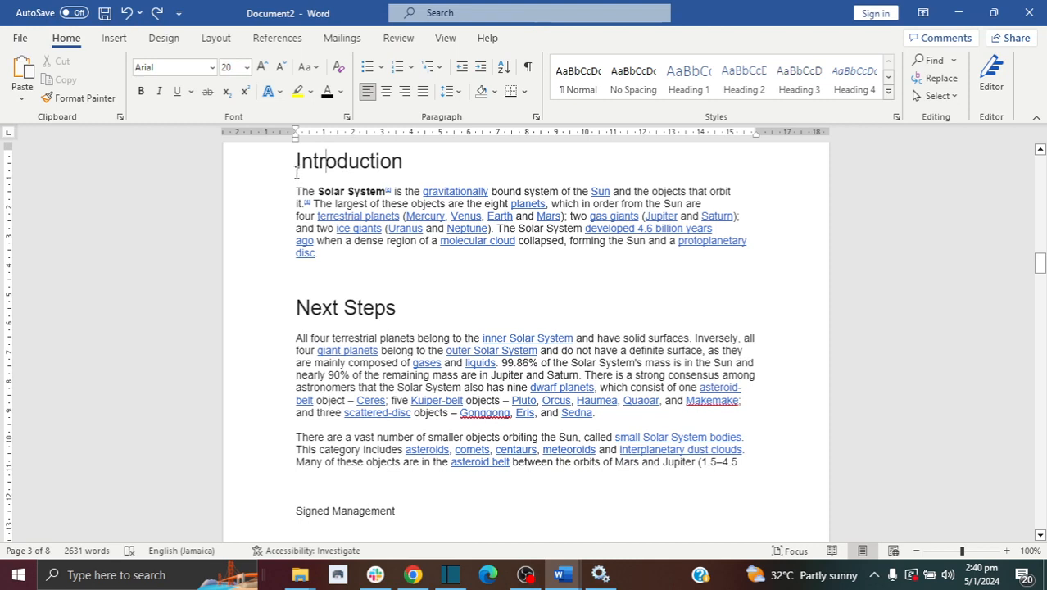
mouse_move(457, 163)
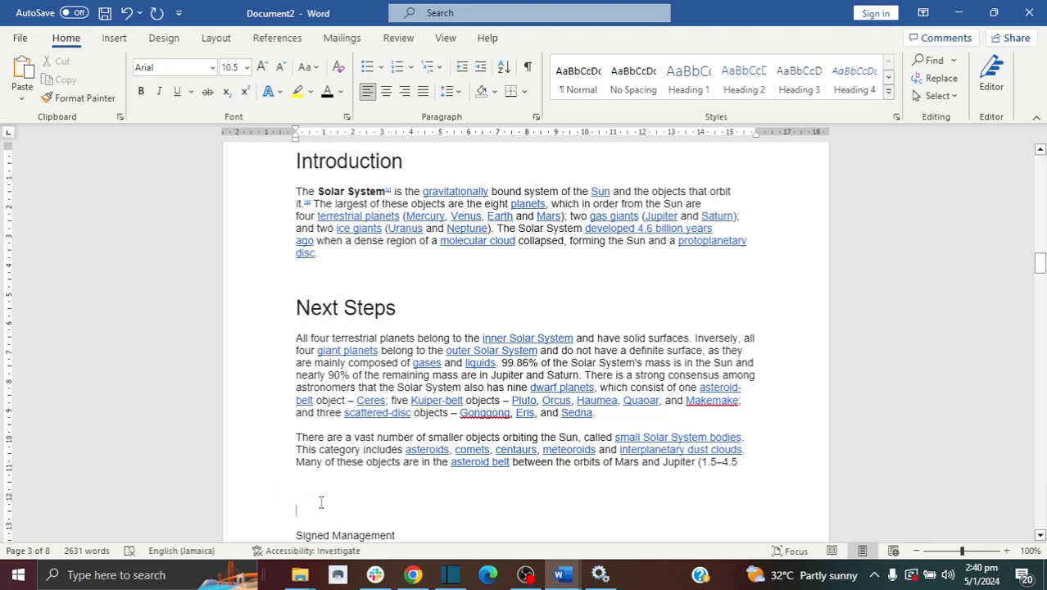
mouse_move(296, 510)
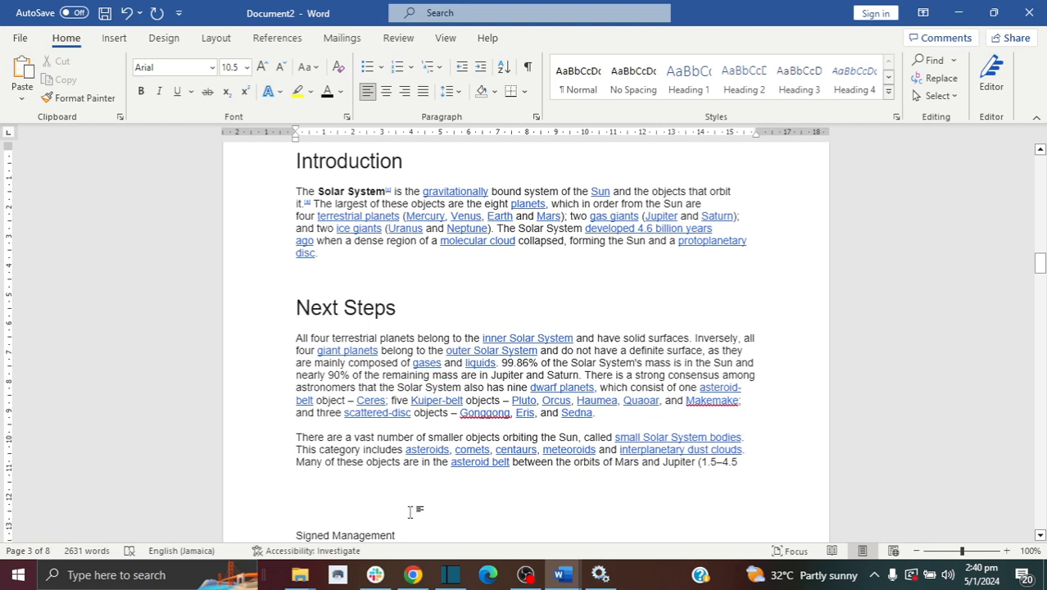
mouse_move(358, 509)
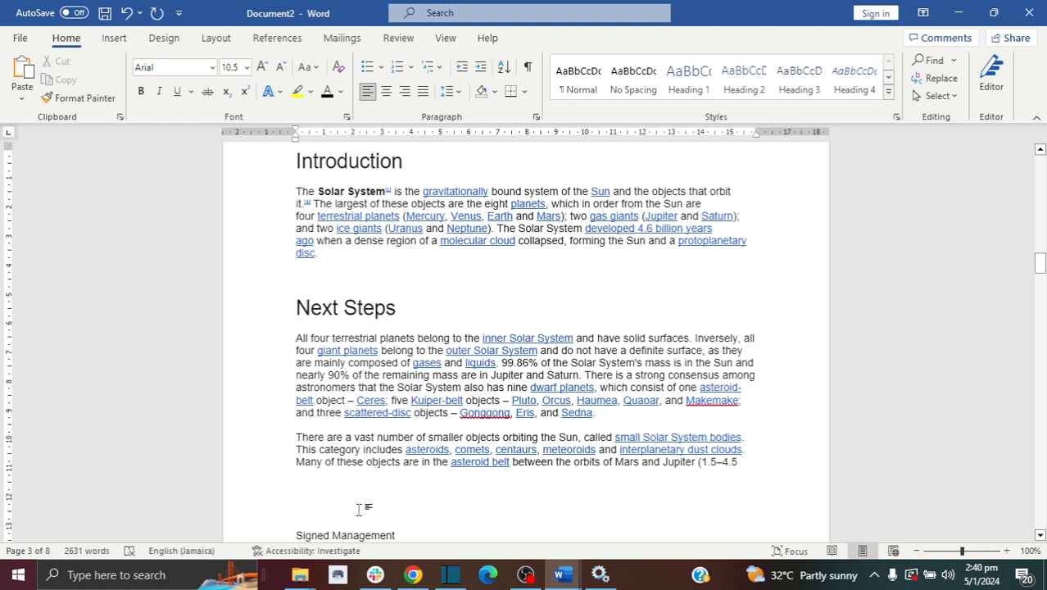
Step: Place the cursor before 'Signed Management' to add a blank line above it
left_click(298, 508)
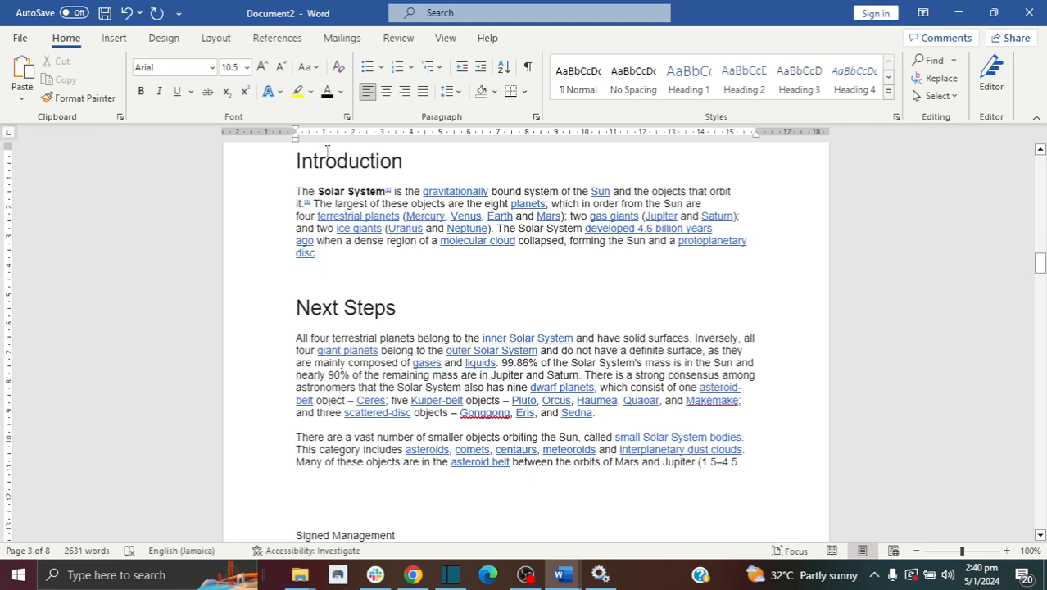
Step: Select the Introduction heading and bring up the Insert Shapes gallery
double_click(349, 161)
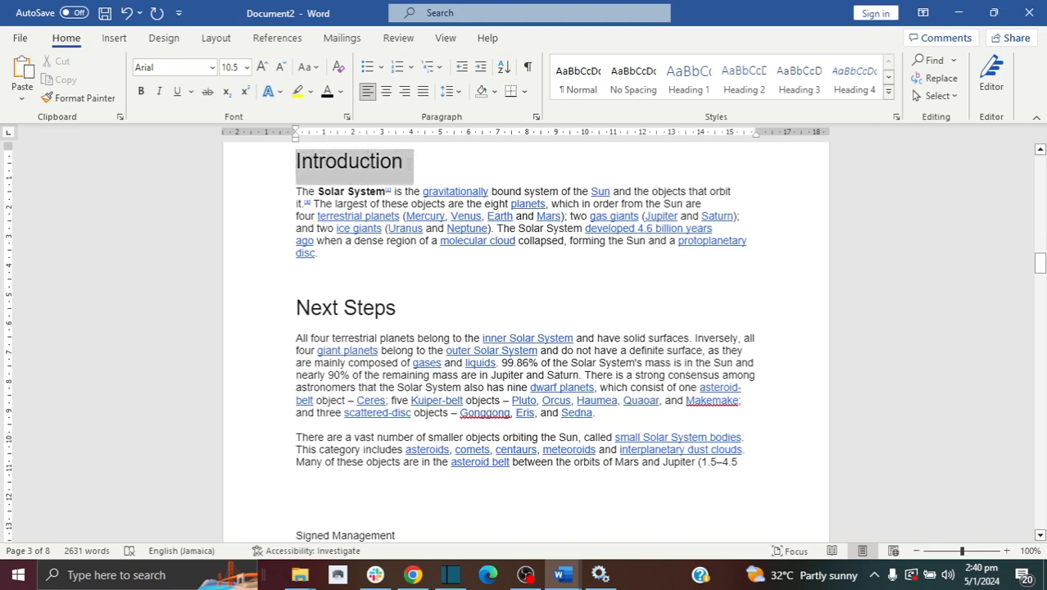
left_click(113, 38)
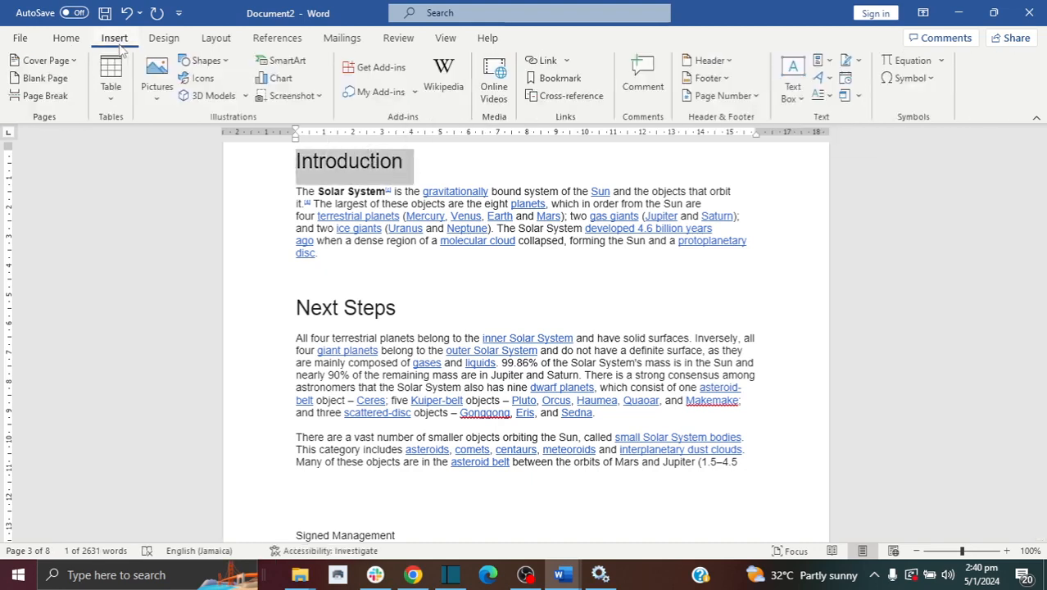
left_click(205, 59)
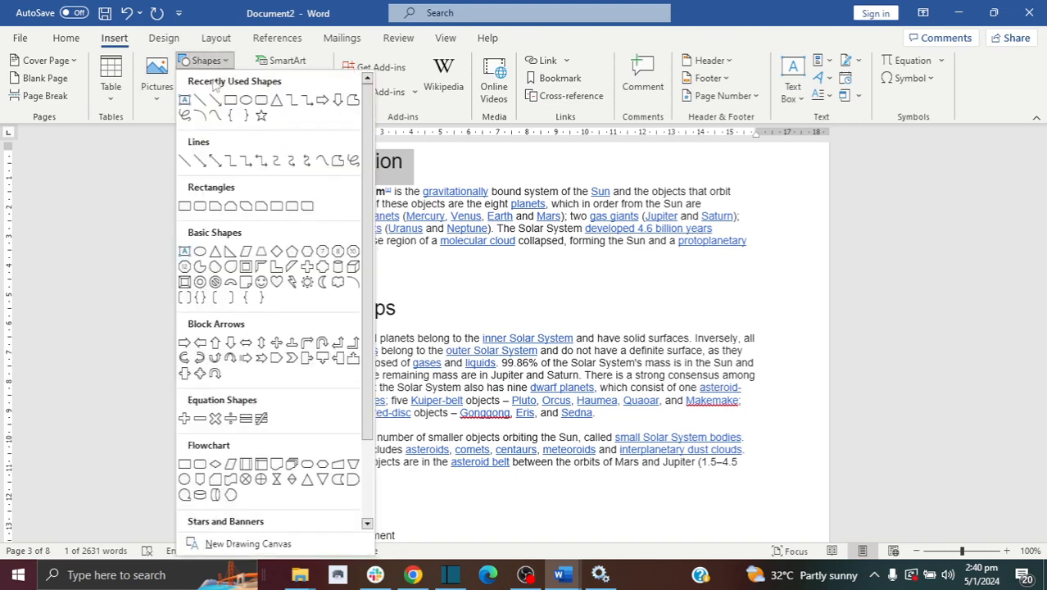
mouse_move(203, 100)
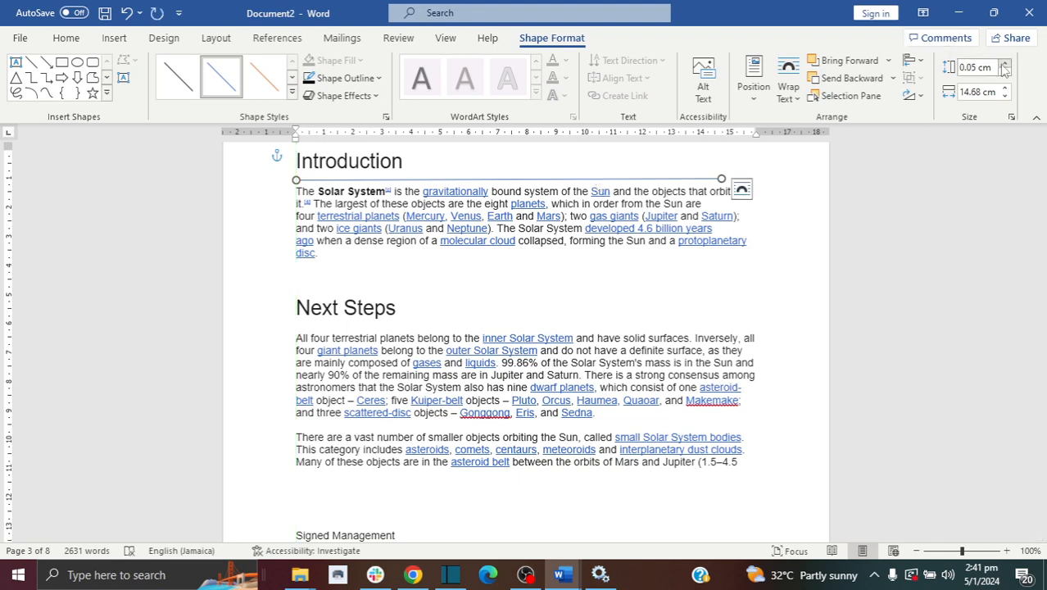
Step: Make the Introduction line 0 cm high, 14 cm wide, black and thicker
left_click(1015, 60)
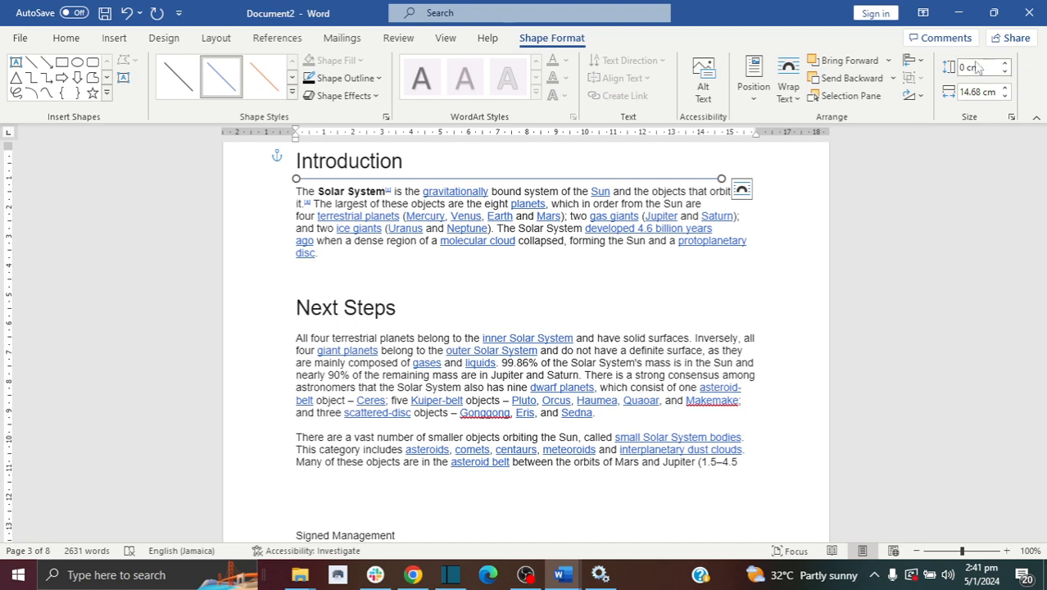
mouse_move(1004, 92)
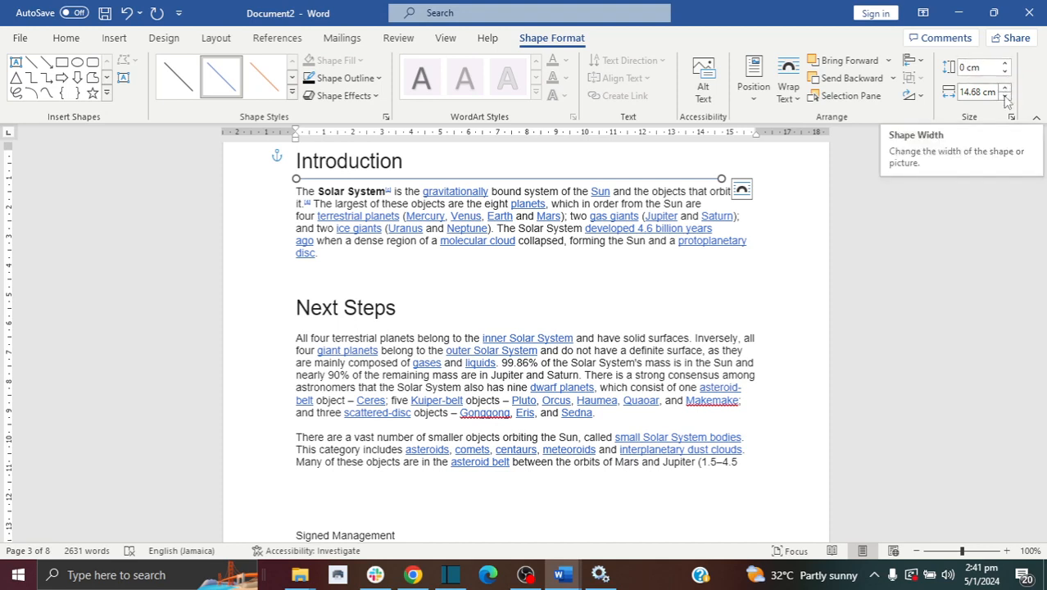
left_click(1010, 96)
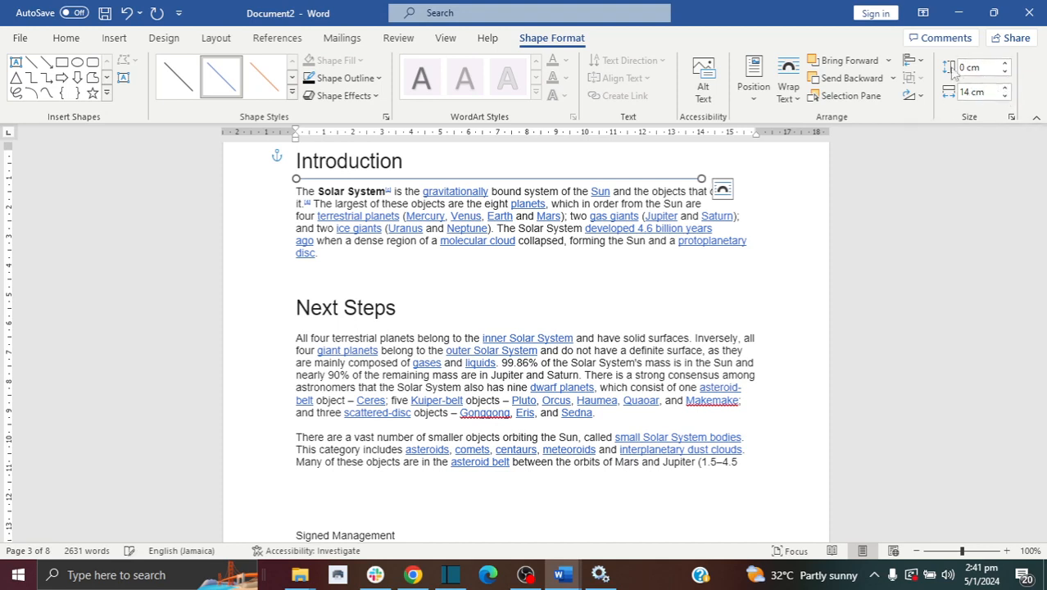
mouse_move(343, 77)
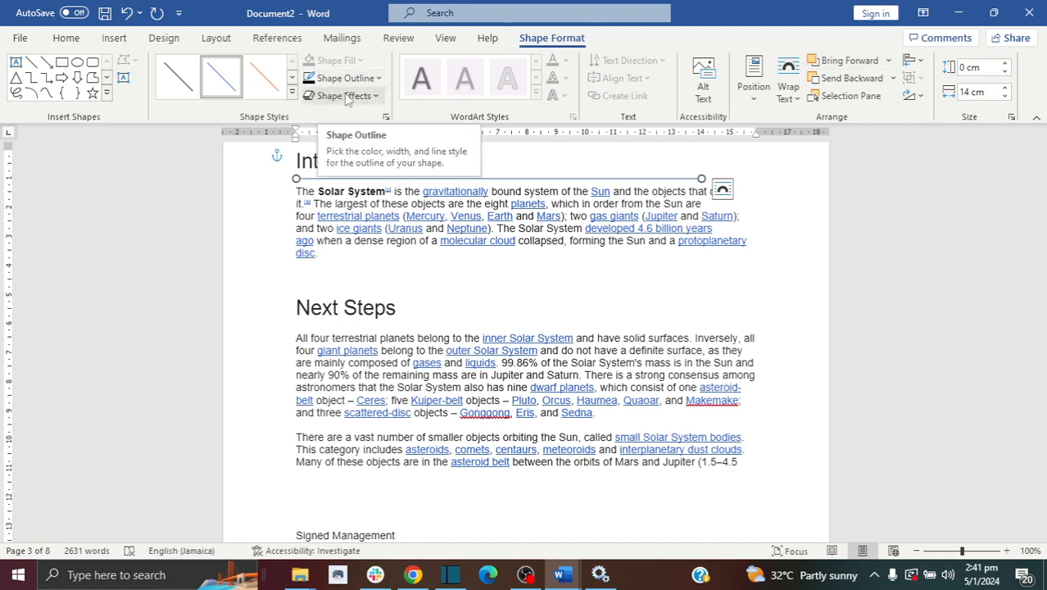
left_click(340, 77)
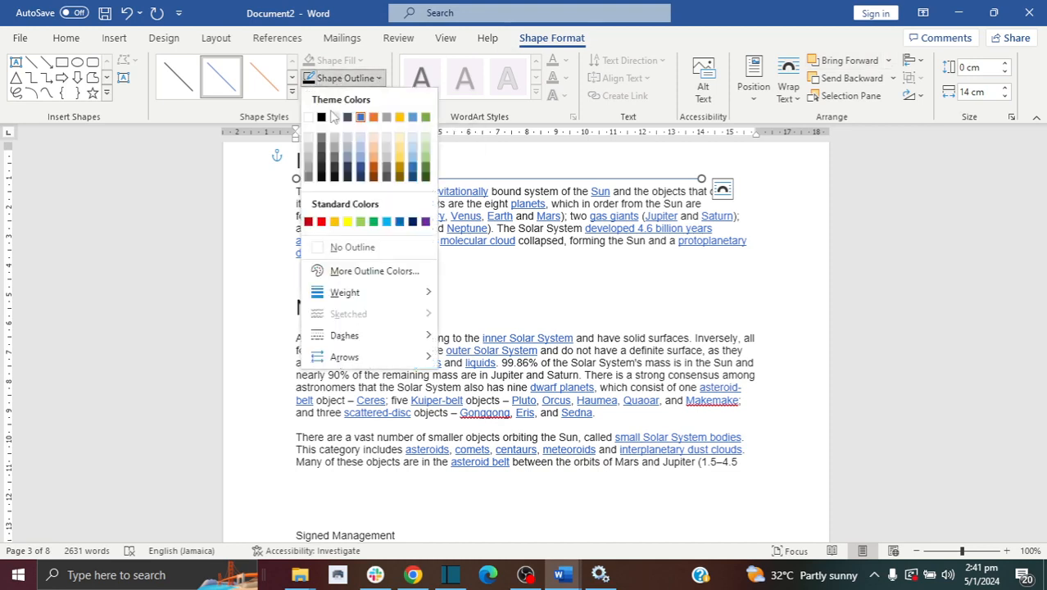
mouse_move(319, 117)
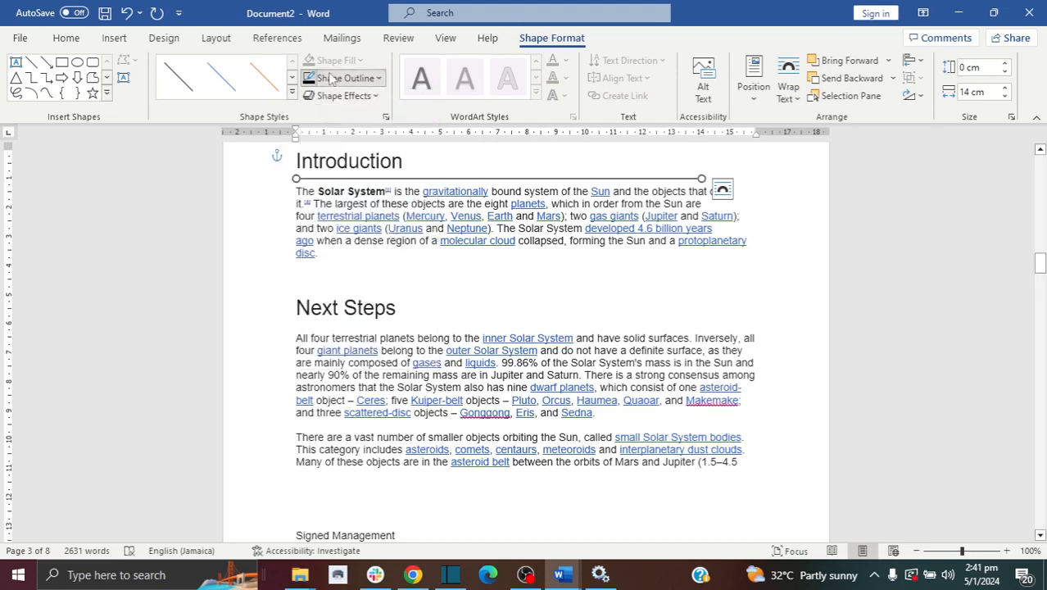
left_click(343, 77)
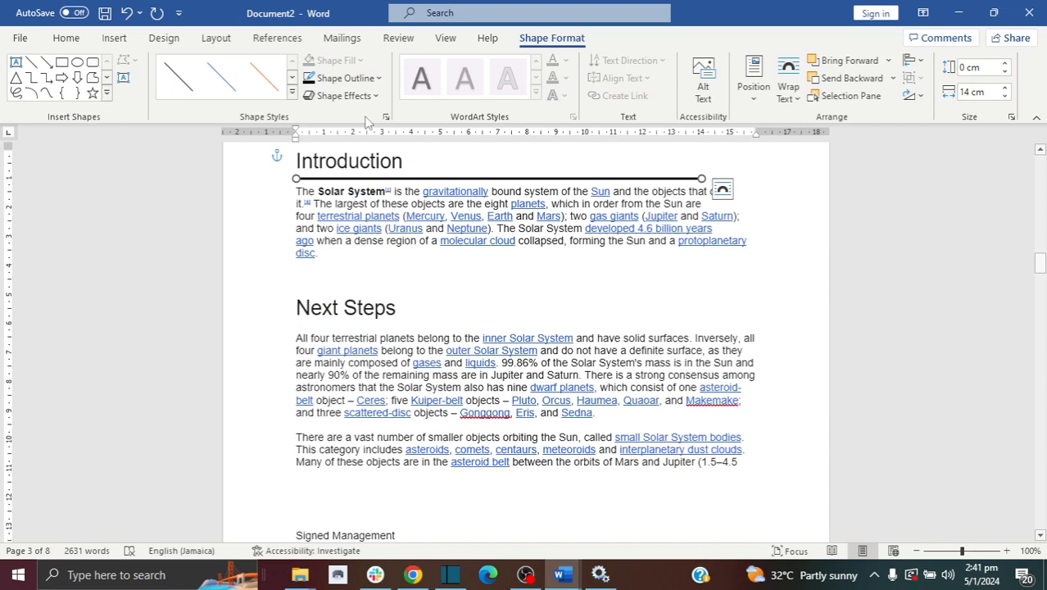
Step: Open Shape Effects for the Introduction line to pick a shadow preset
left_click(342, 95)
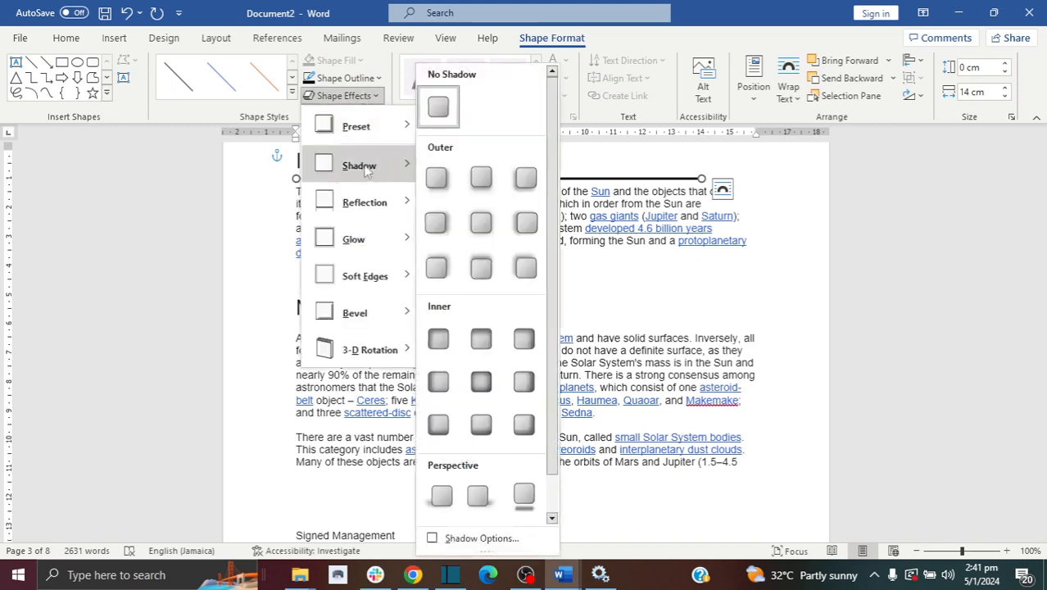
mouse_move(481, 177)
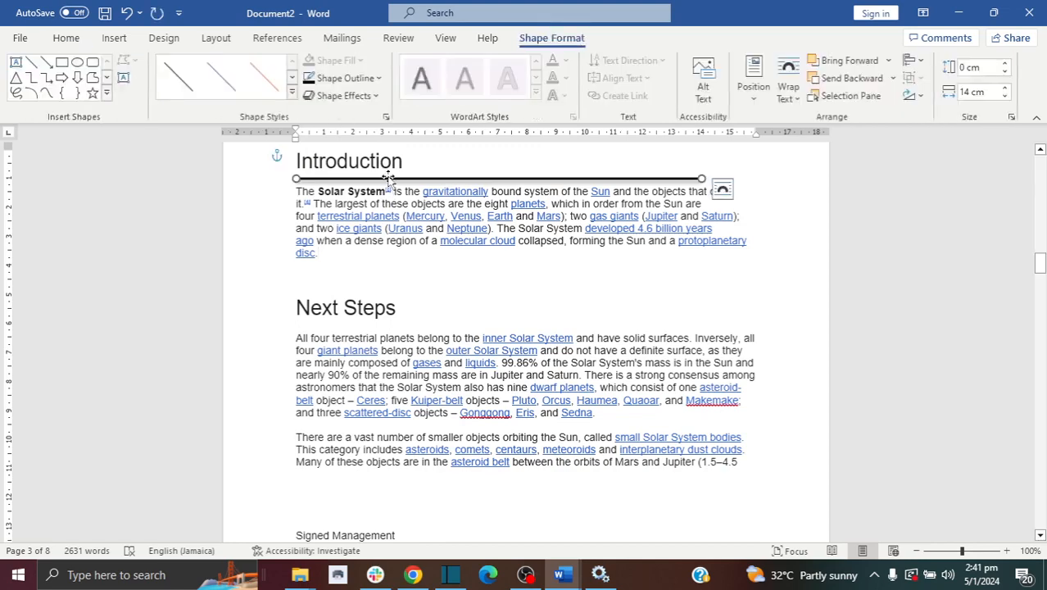
mouse_move(587, 191)
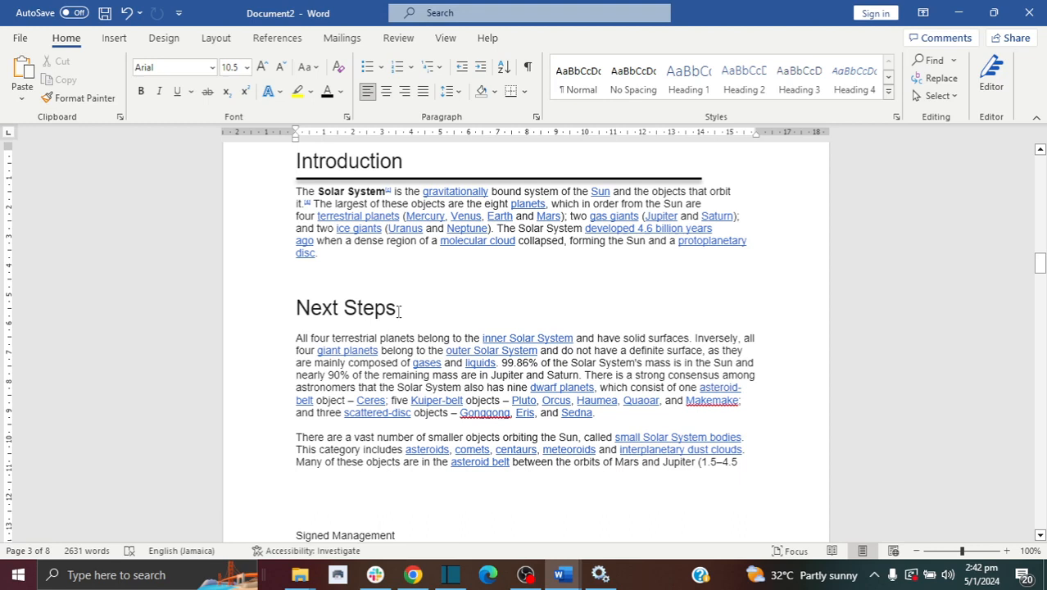
Step: Select the Next Steps heading and apply a Bottom Border beneath it
triple_click(344, 308)
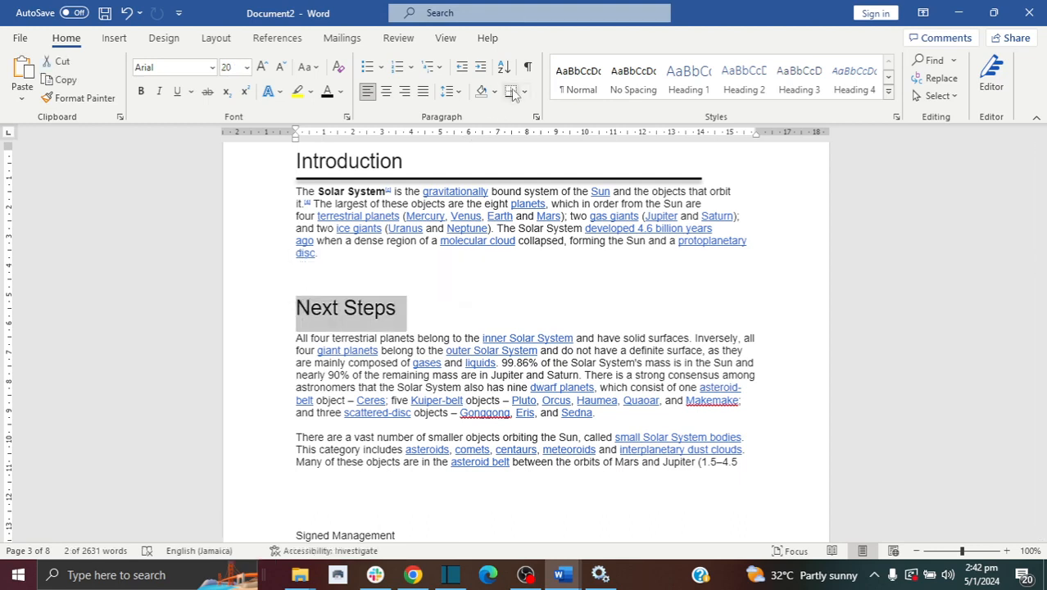
mouse_move(513, 91)
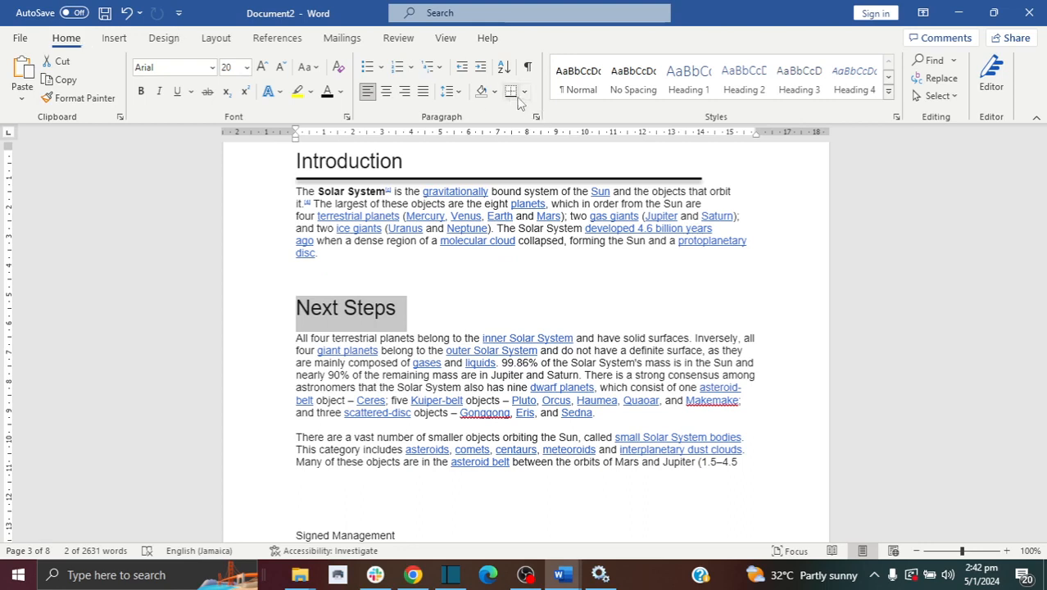
mouse_move(513, 91)
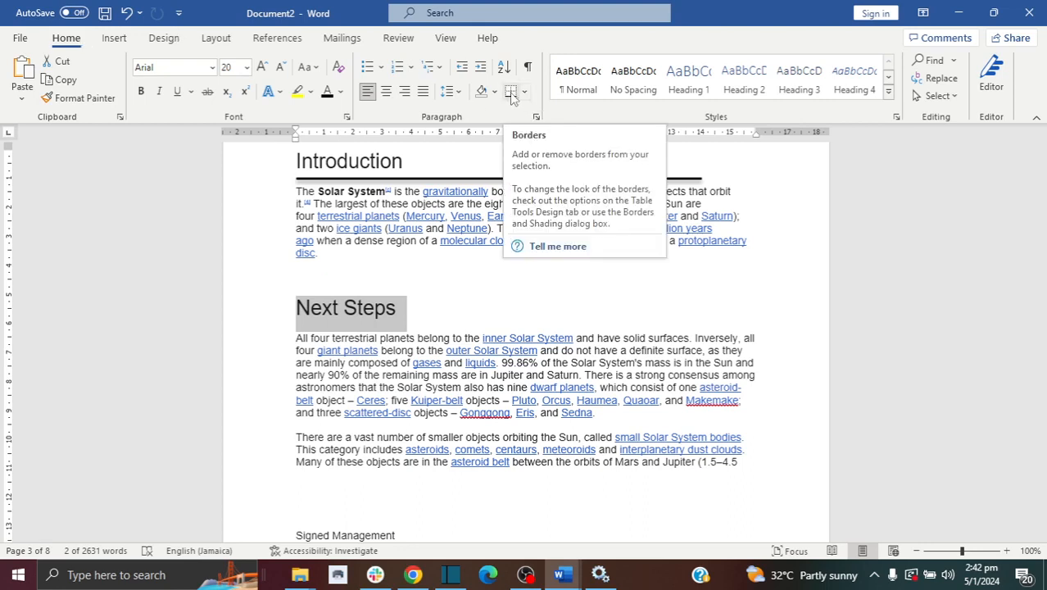
left_click(519, 91)
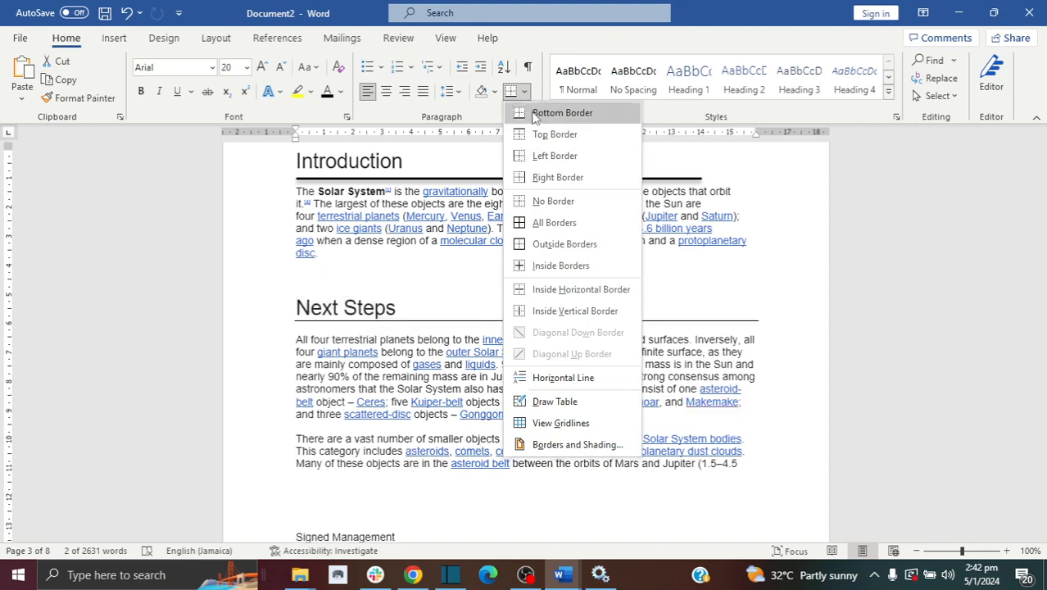
left_click(562, 112)
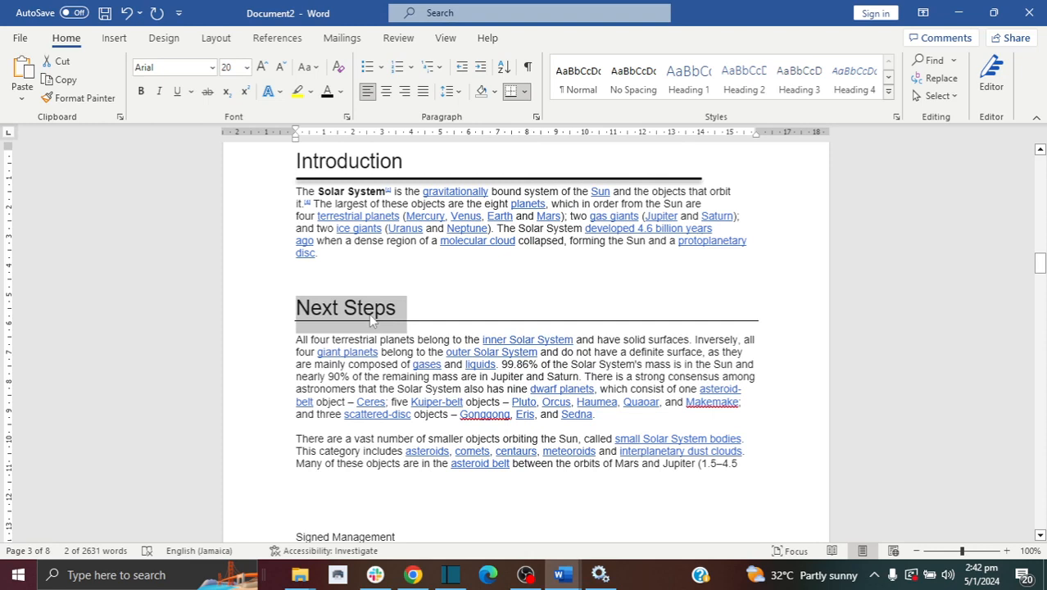
mouse_move(420, 324)
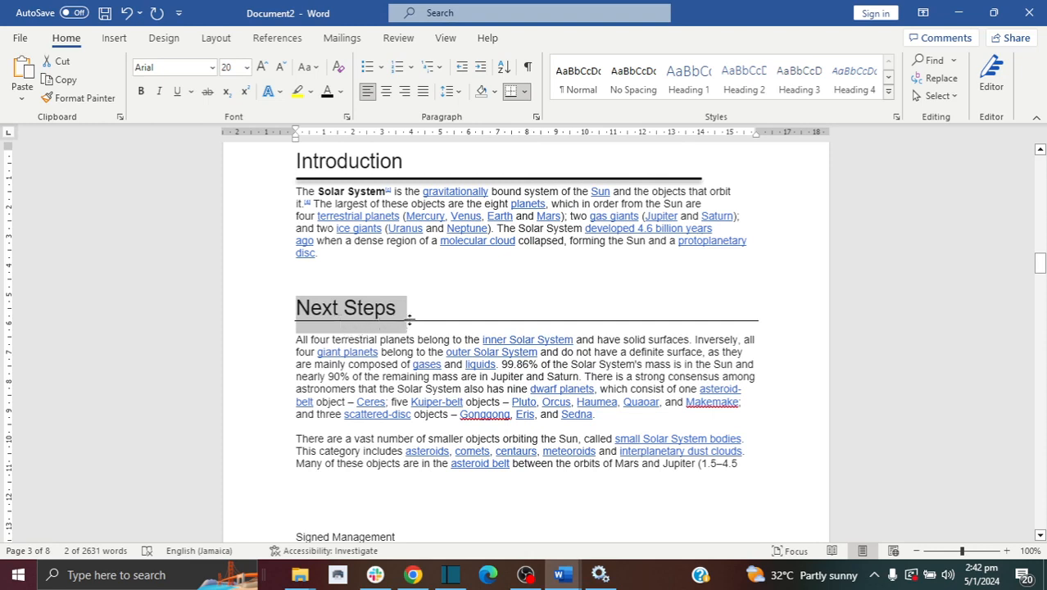
mouse_move(466, 318)
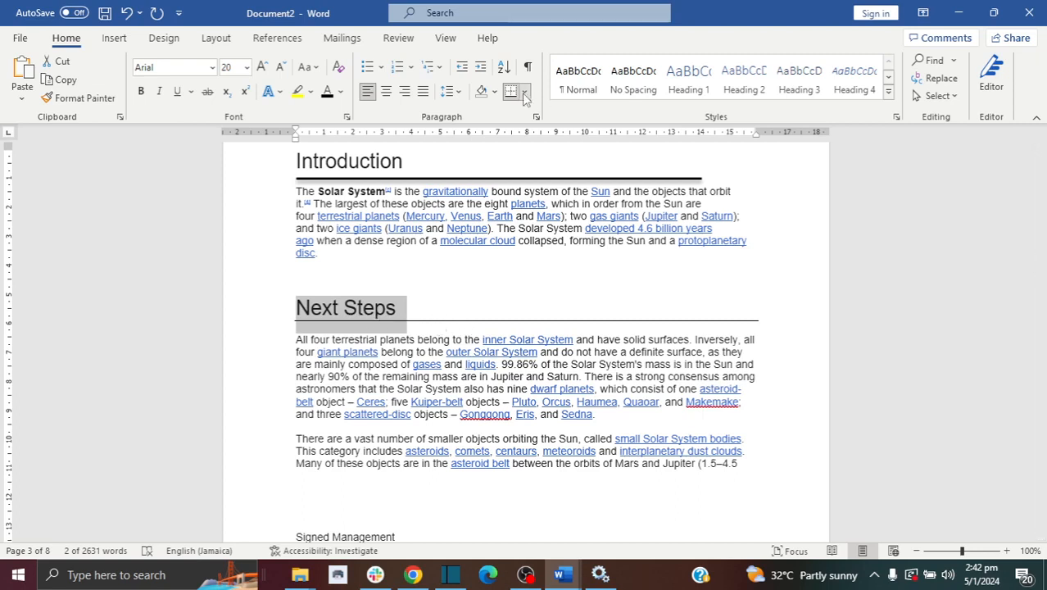
left_click(518, 91)
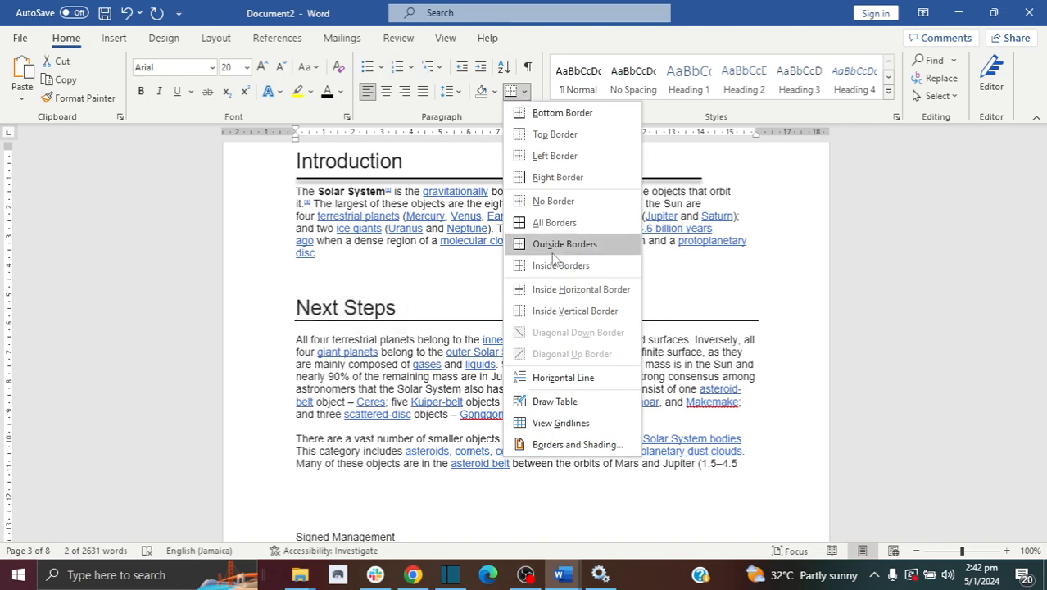
mouse_move(580, 444)
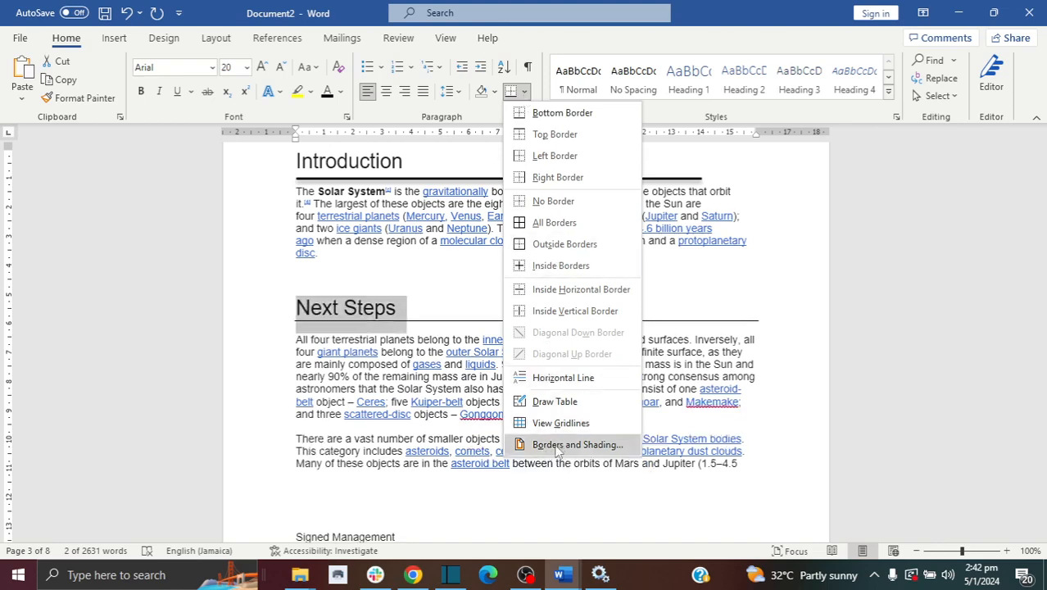
Step: Replace the Next Steps bottom border with a thick 3 pt line in Borders and Shading
left_click(578, 444)
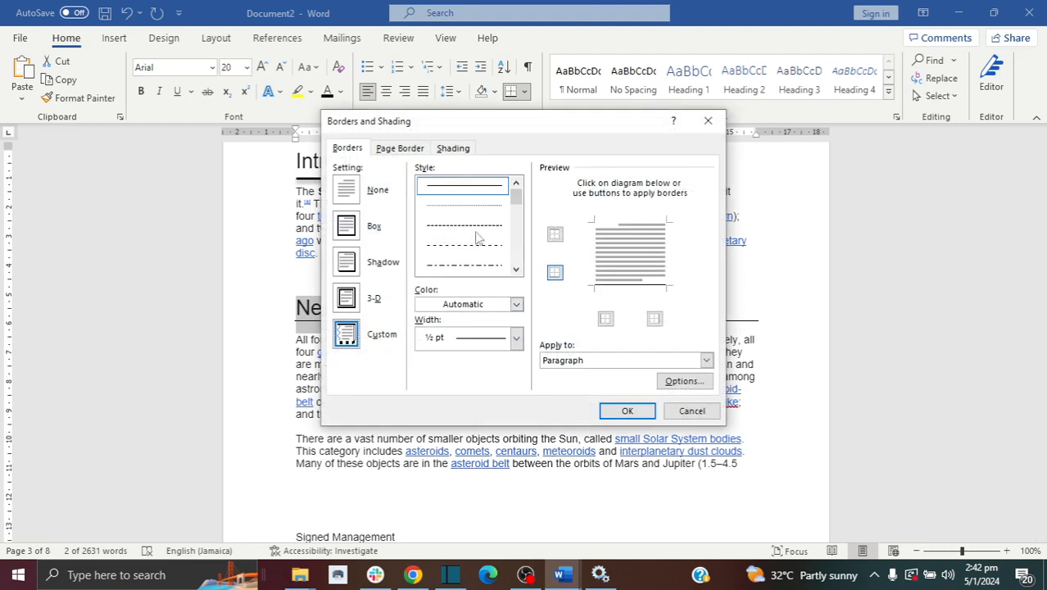
scroll("down", 3)
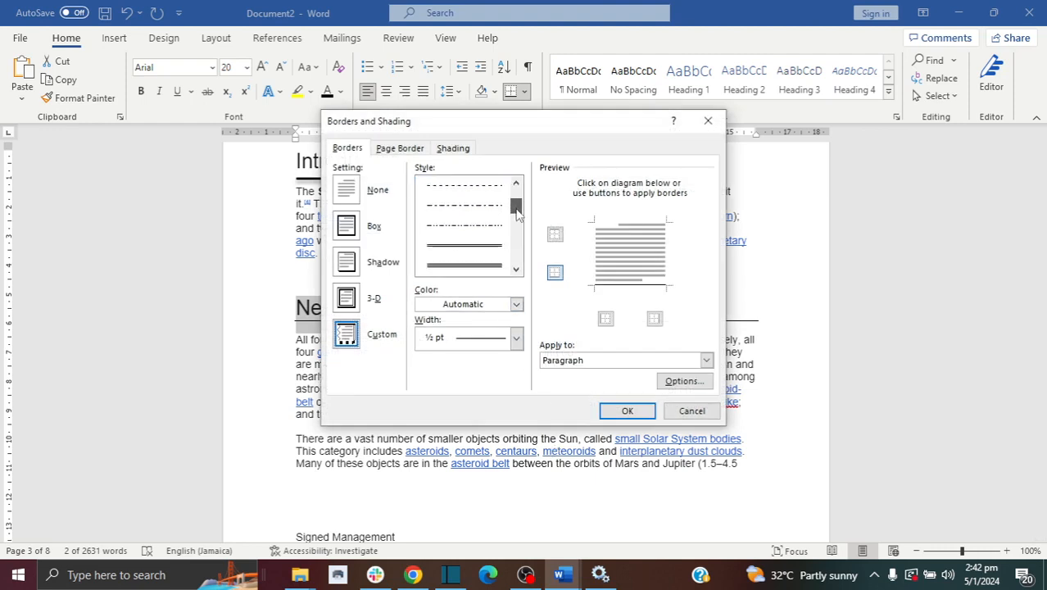
scroll("down", 3)
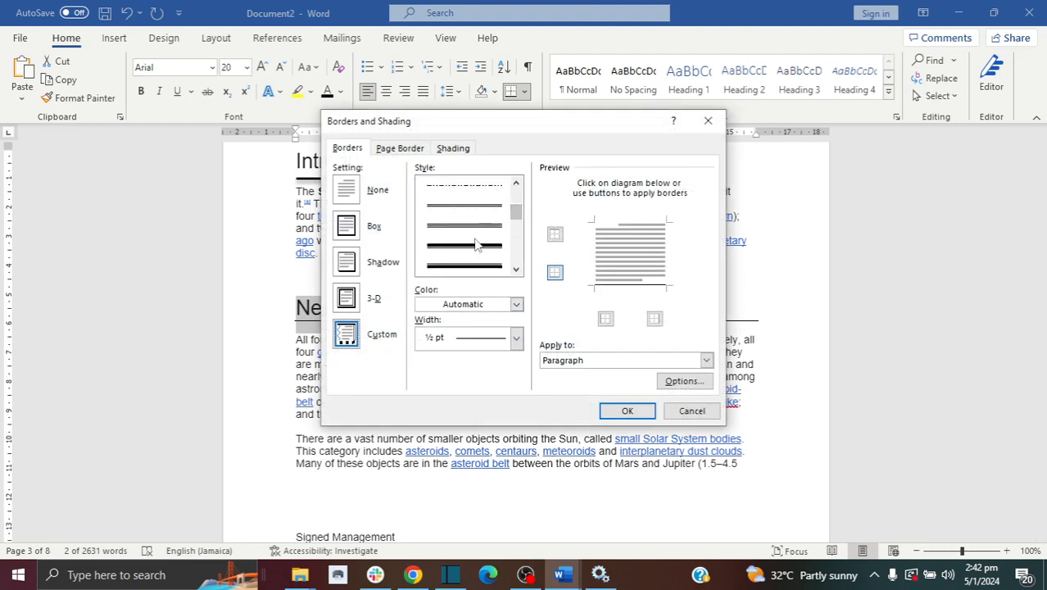
left_click(467, 264)
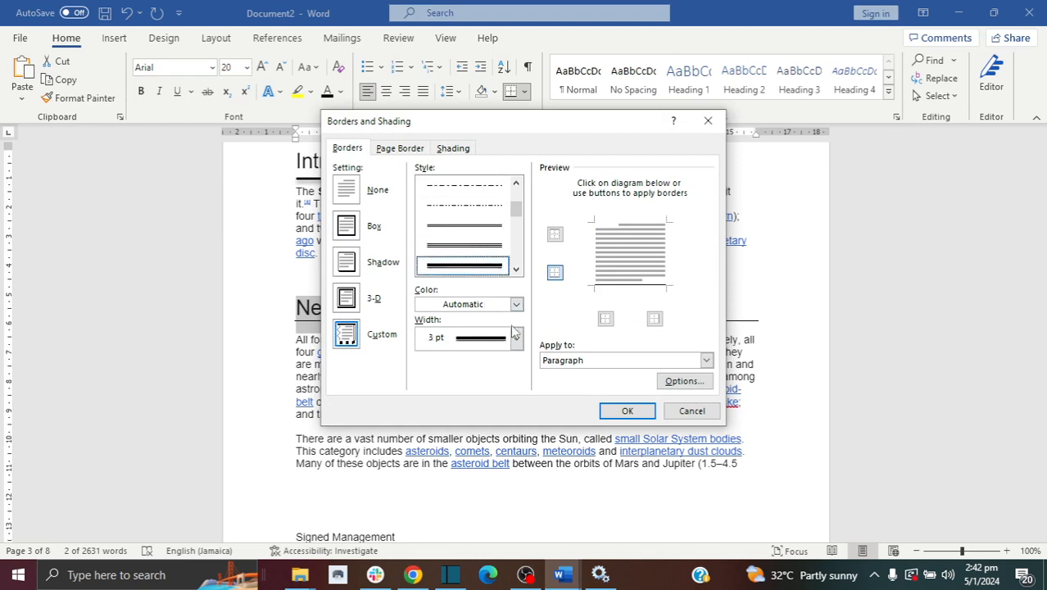
left_click(516, 338)
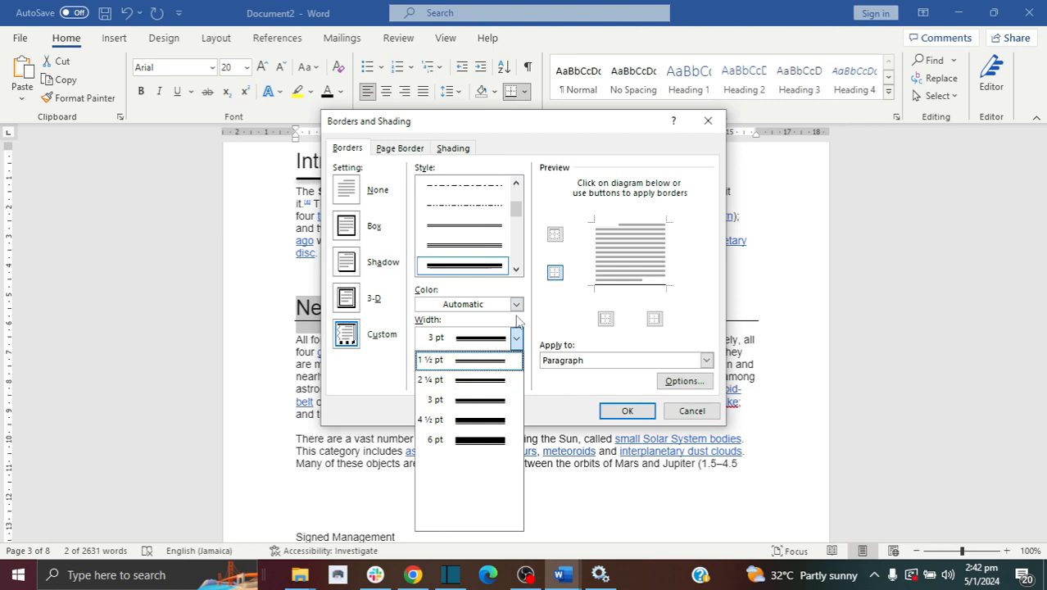
left_click(513, 304)
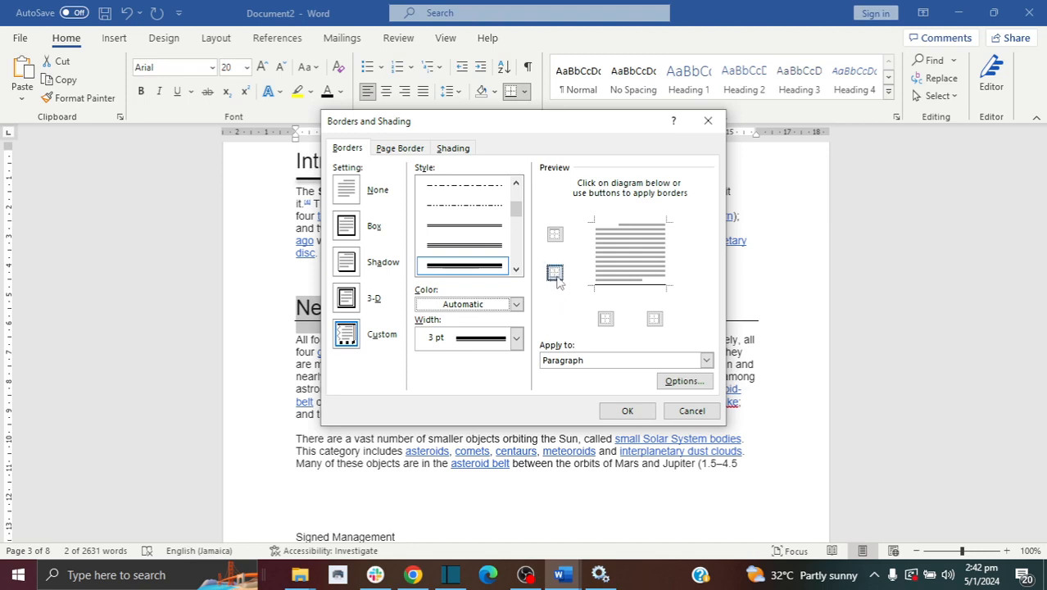
left_click(553, 272)
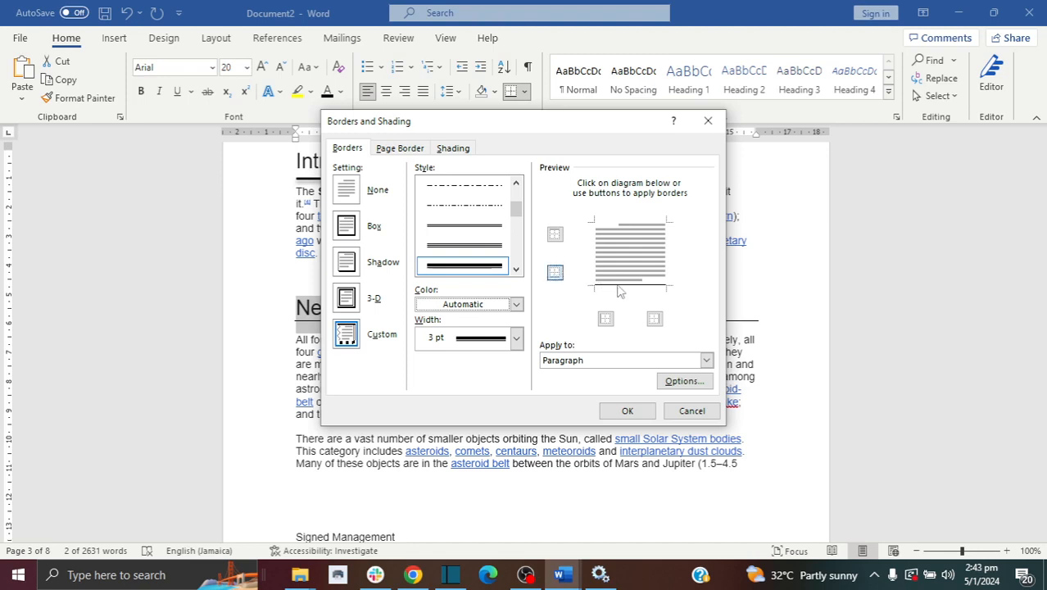
mouse_move(666, 290)
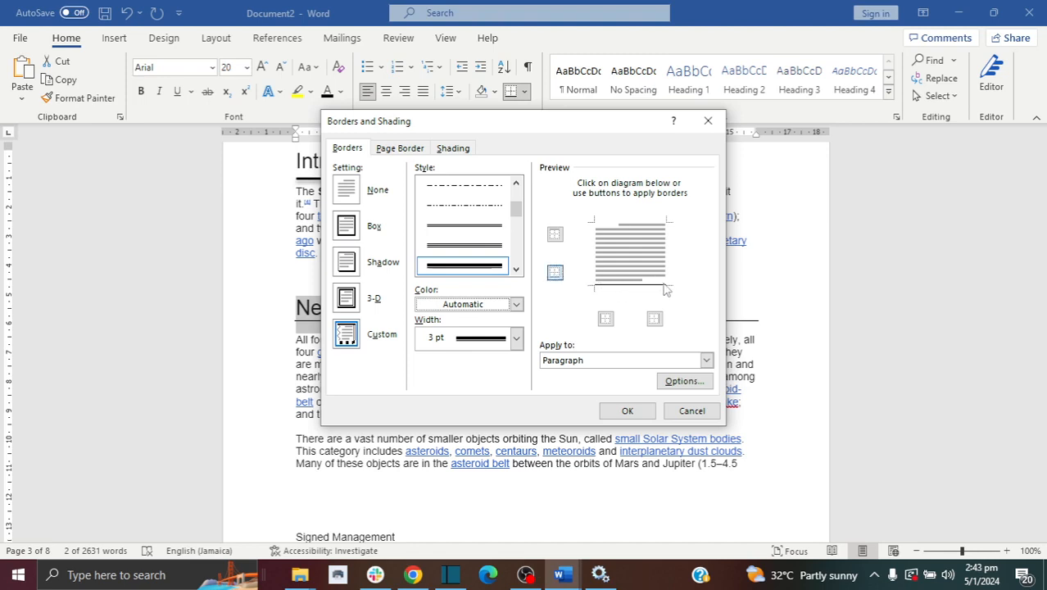
left_click(627, 411)
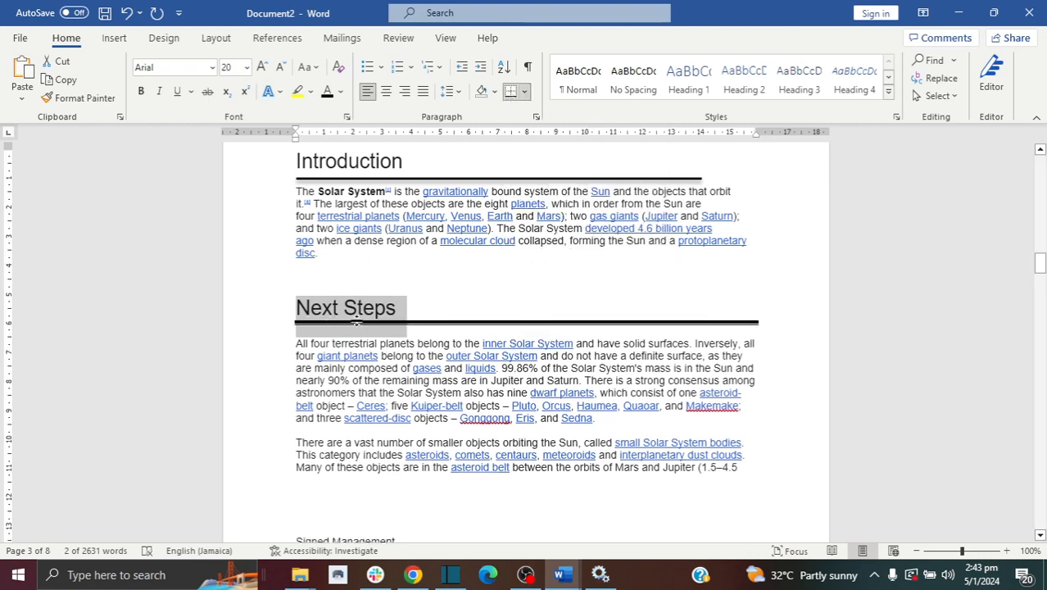
mouse_move(365, 318)
type("________________________________________")
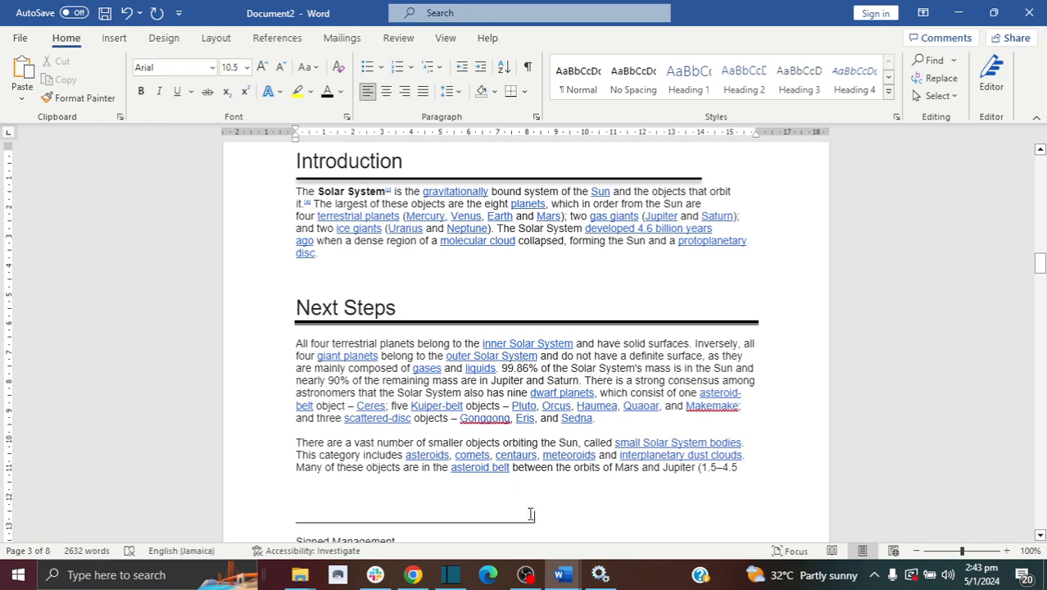
mouse_move(549, 516)
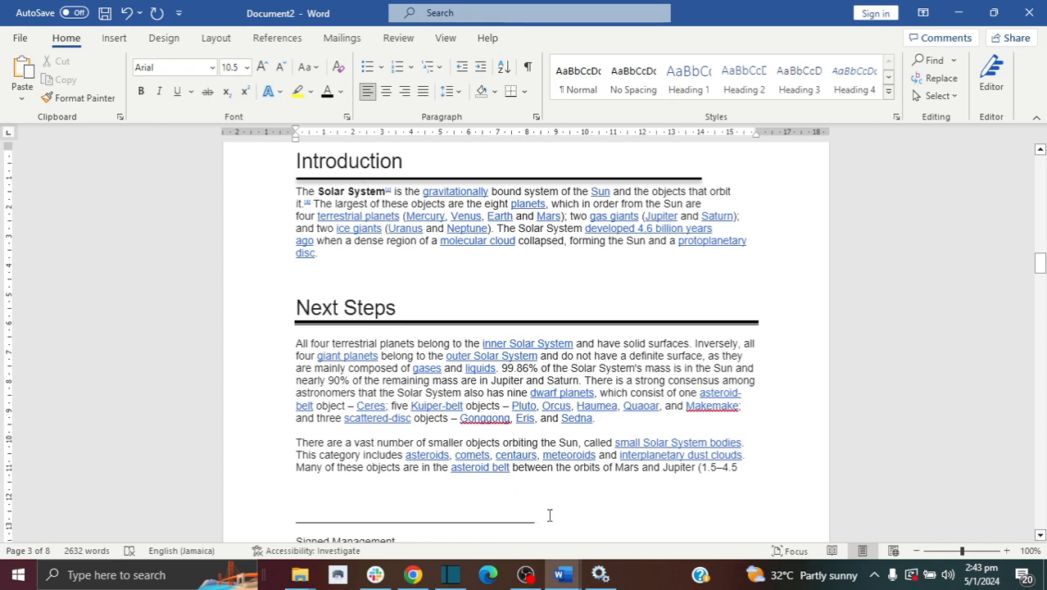